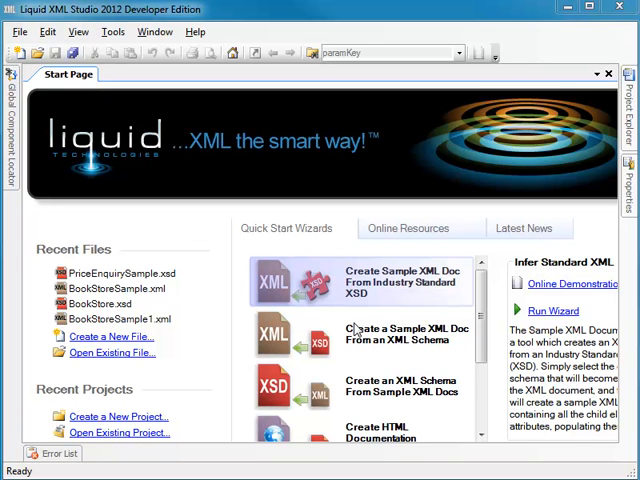
mouse_move(24, 78)
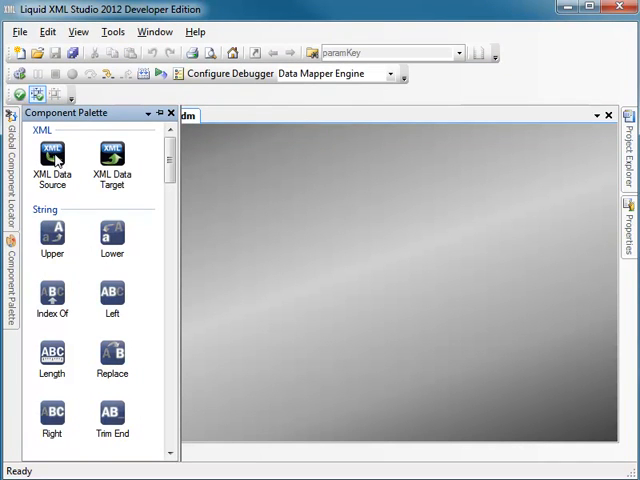
- Place an XML Data Source on the canvas with bookstore from BookStore.xsd as root
left_click(52, 158)
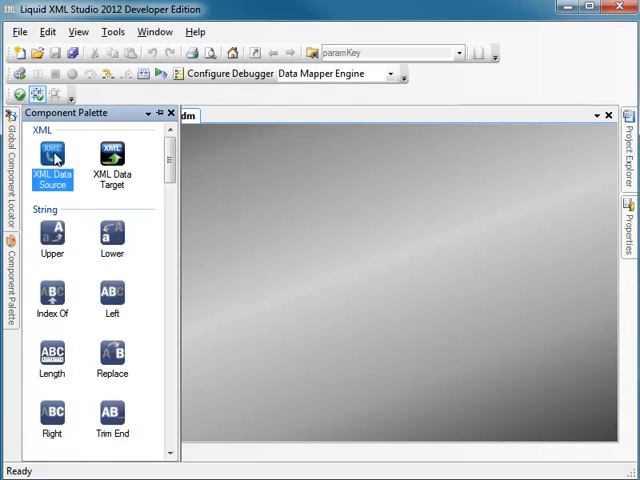
left_click_drag(52, 160, 250, 200)
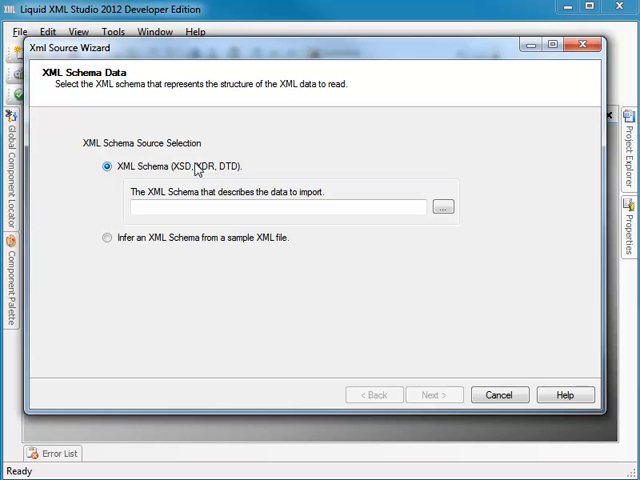
mouse_move(207, 173)
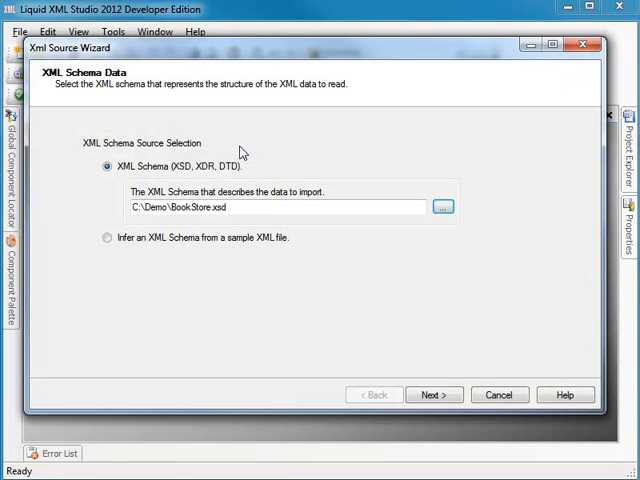
left_click(435, 394)
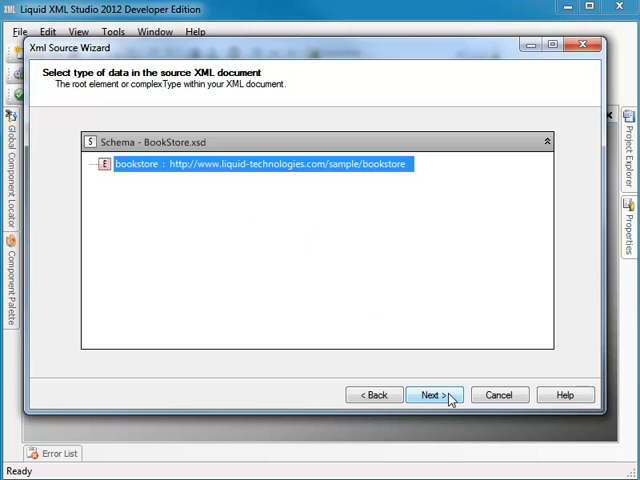
left_click(440, 394)
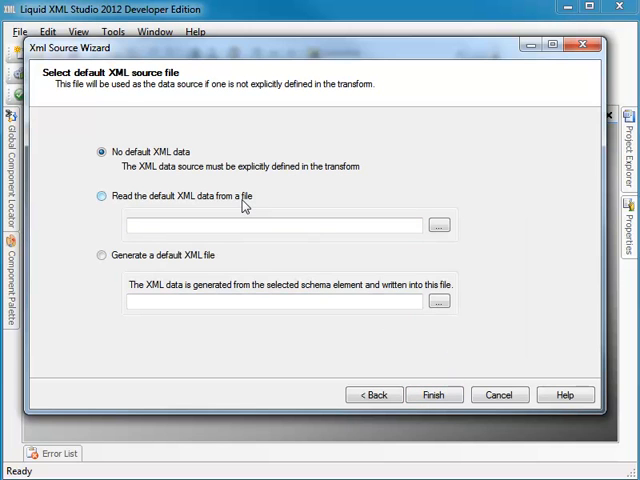
- Set BookStoreSample.xml as the reader's default input data and finish the wizard
left_click(99, 196)
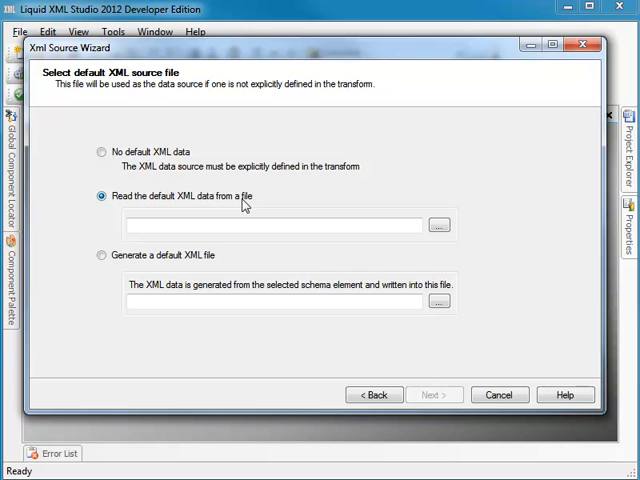
left_click(440, 224)
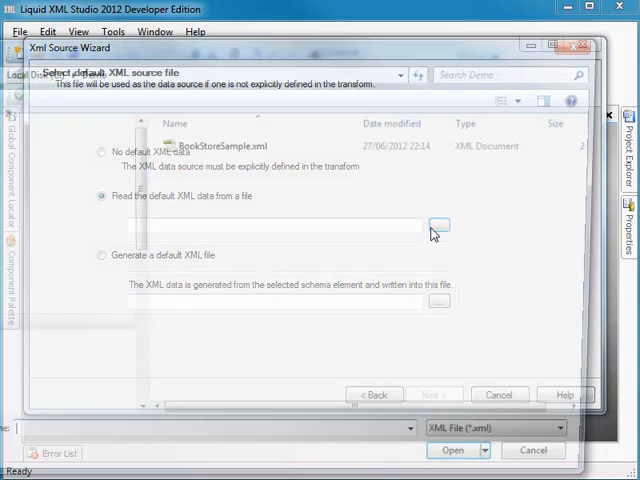
left_click(438, 224)
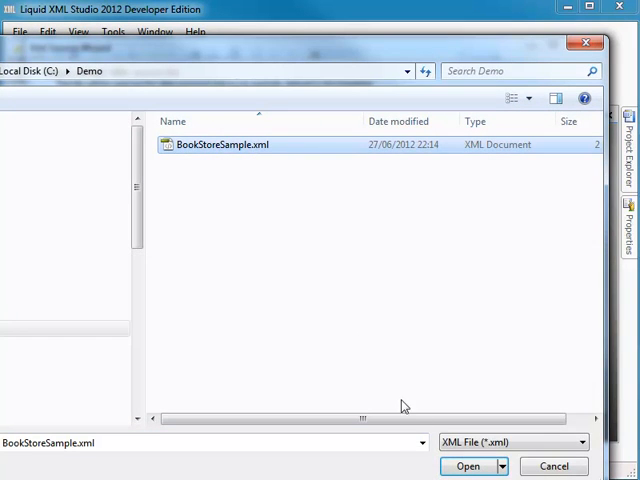
left_click(469, 467)
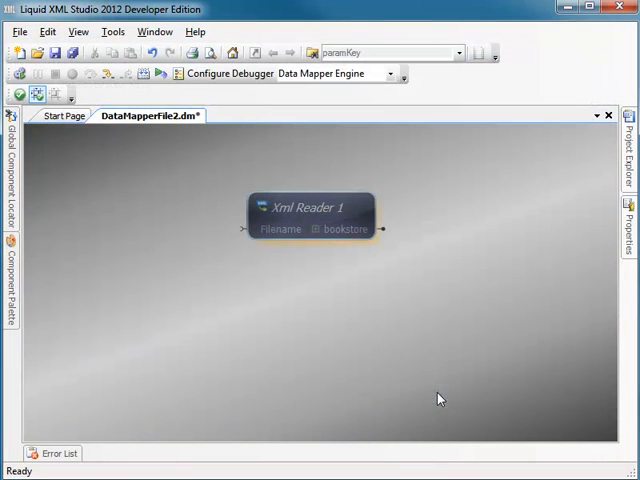
mouse_move(137, 279)
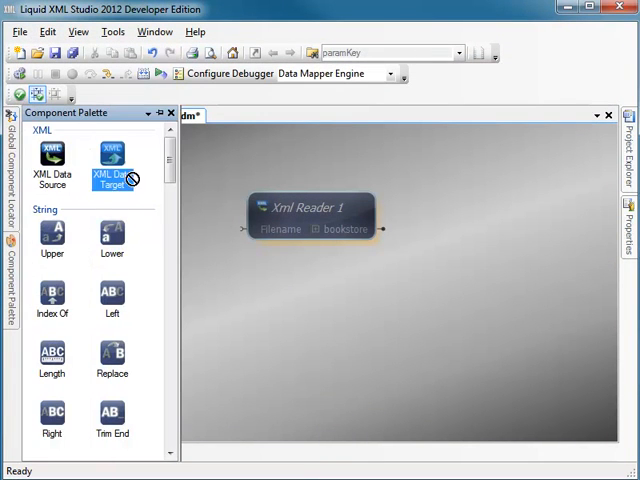
- Add an XML data target using BookStore.xsd with bookstore as the root element
double_click(112, 165)
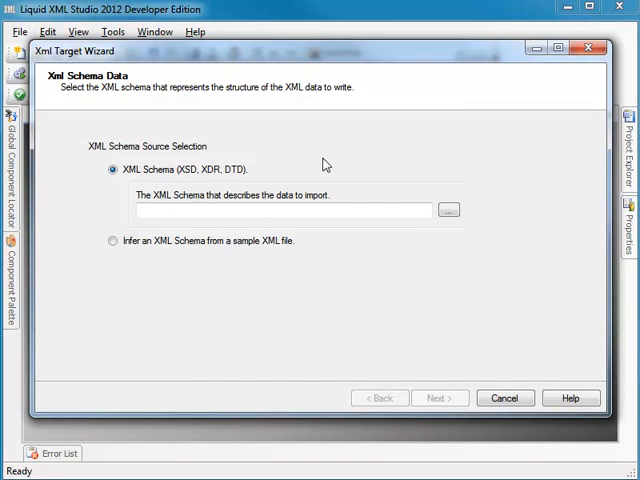
mouse_move(450, 212)
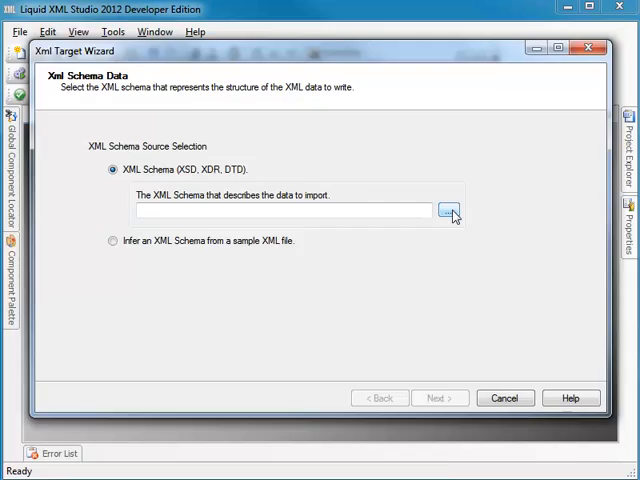
left_click(449, 211)
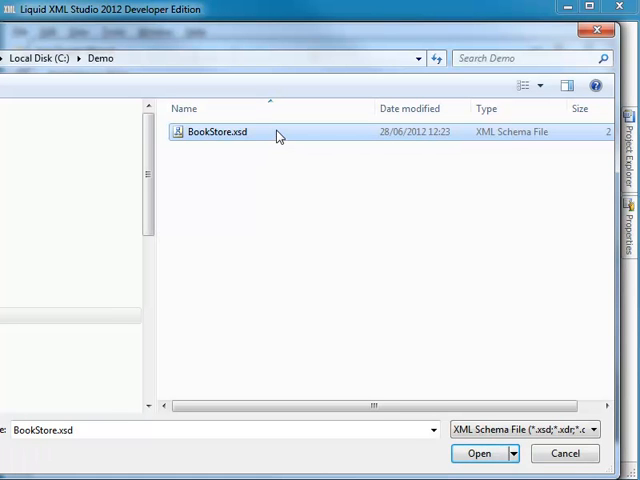
left_click(482, 453)
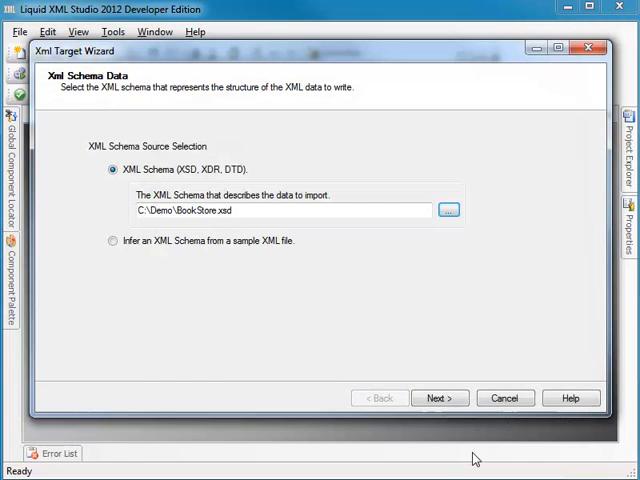
left_click(444, 397)
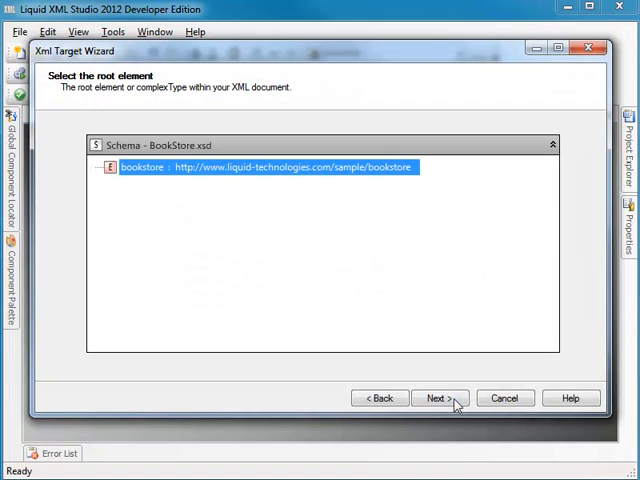
left_click(441, 397)
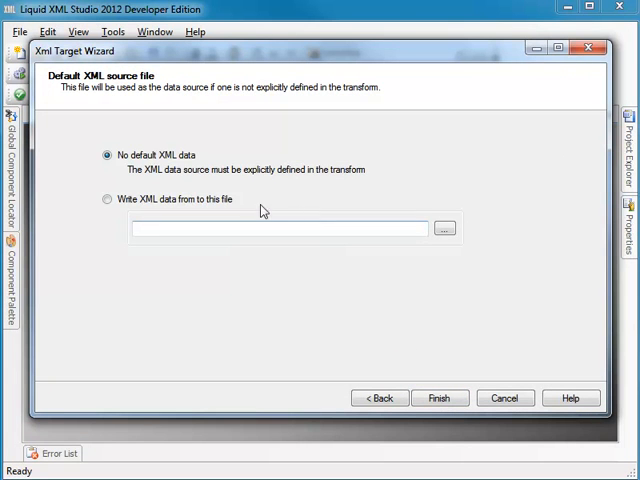
- Write the target's output to C:\Demo\BookStoreSample1.xml and finish the Xml Target wizard
left_click(104, 199)
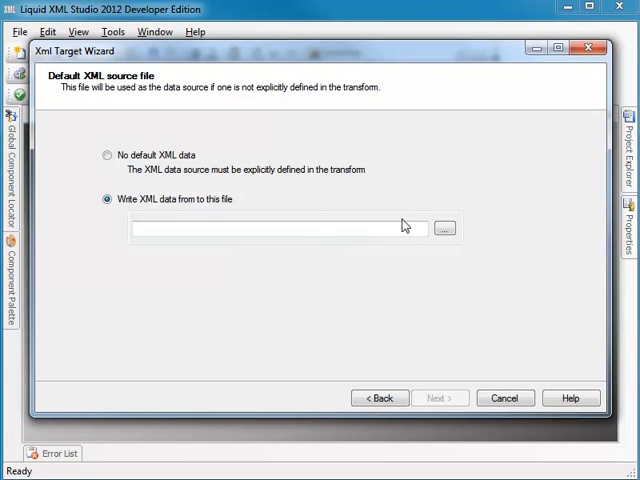
left_click(443, 228)
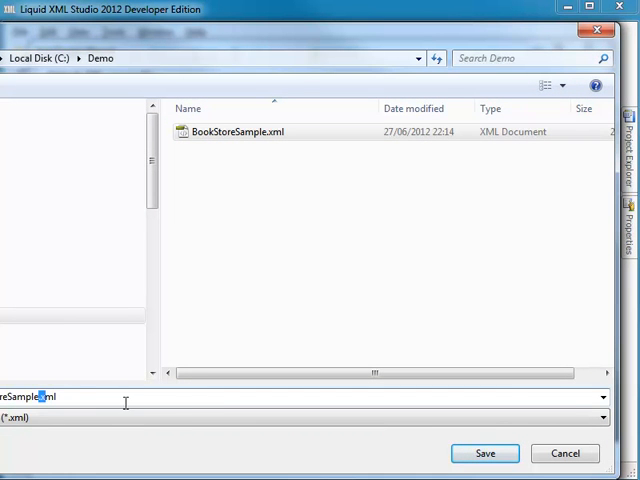
left_click(494, 453)
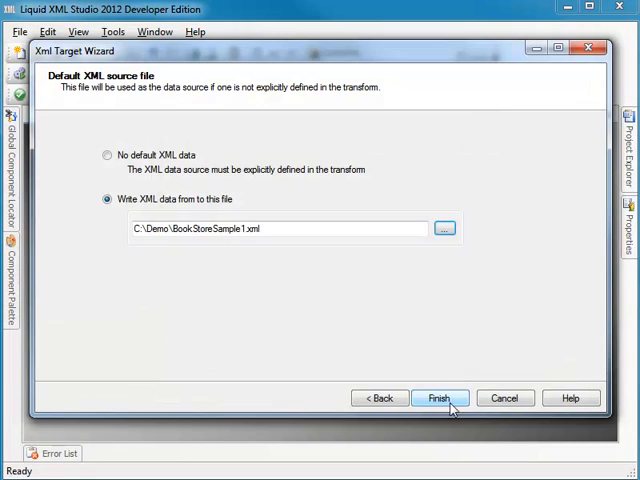
left_click(445, 397)
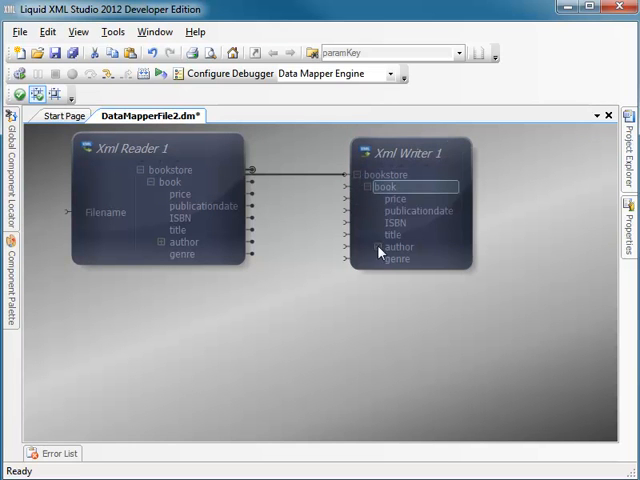
- Expand the author node in Xml Writer 1
left_click(156, 242)
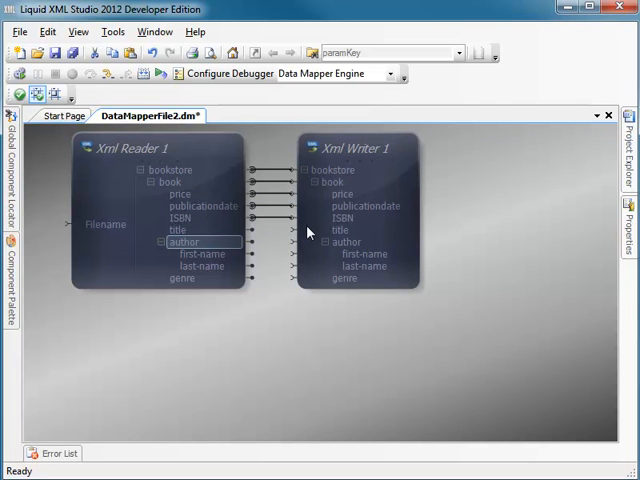
mouse_move(128, 235)
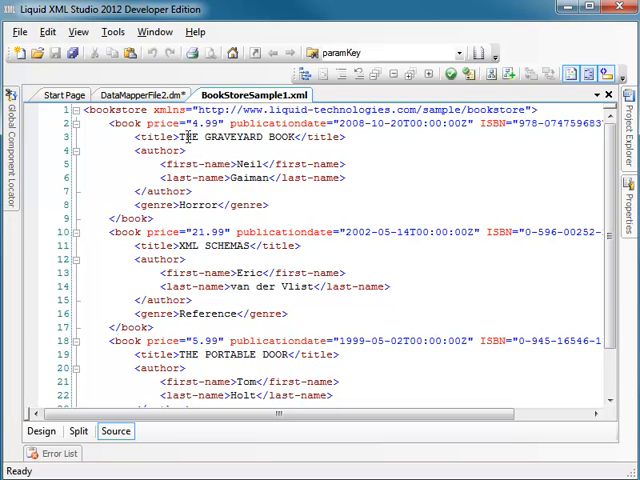
- Double-click in the workspace to return to the DataMapperFile2.dm mapping with Upper 1
double_click(215, 246)
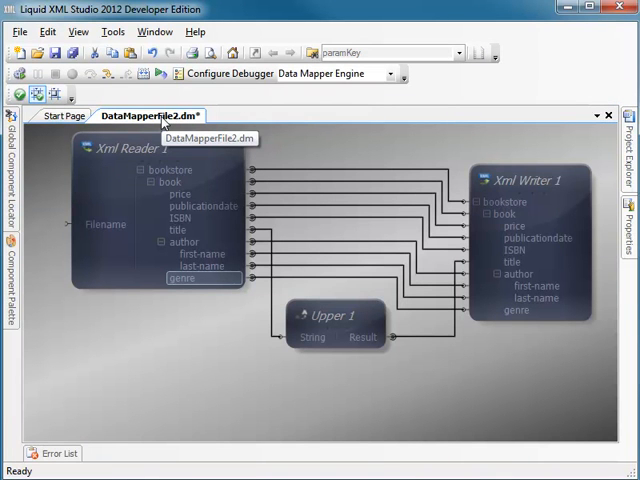
mouse_move(295, 148)
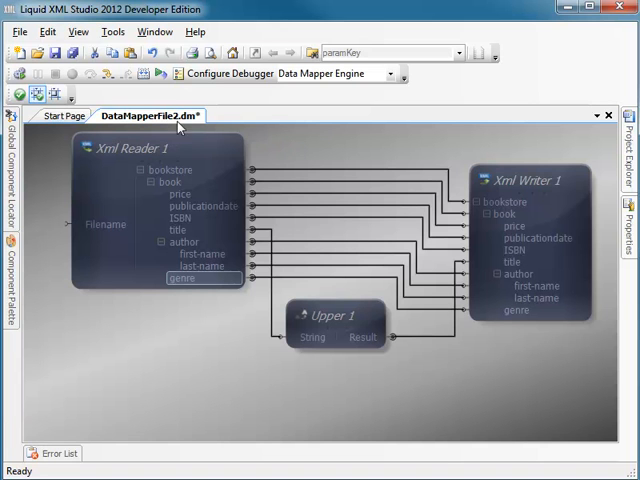
- Start debugging the transform and step into the mapping operations while the output builds
left_click(20, 74)
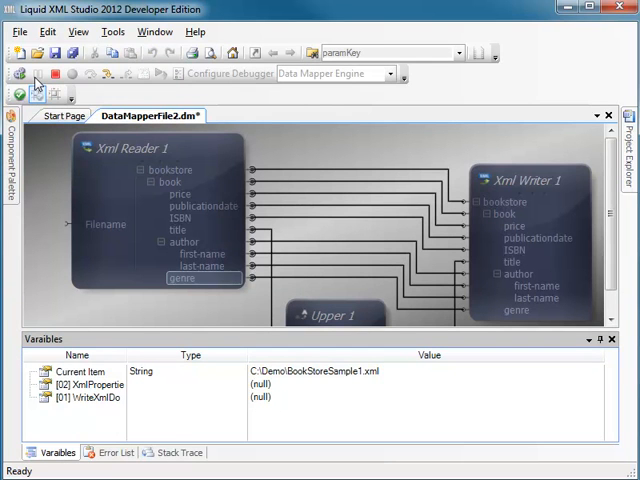
mouse_move(85, 77)
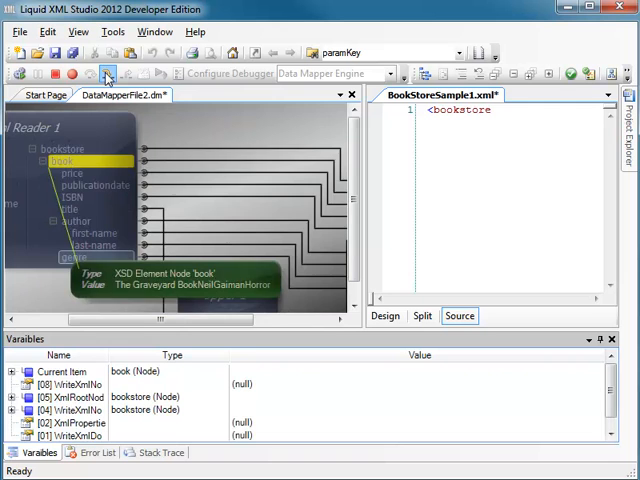
left_click(109, 73)
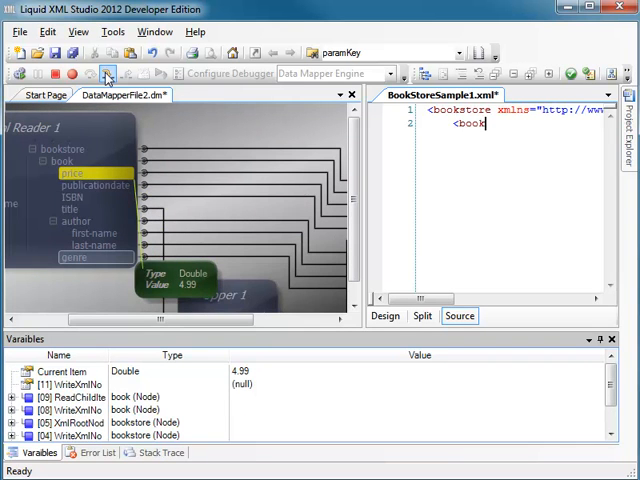
left_click(112, 74)
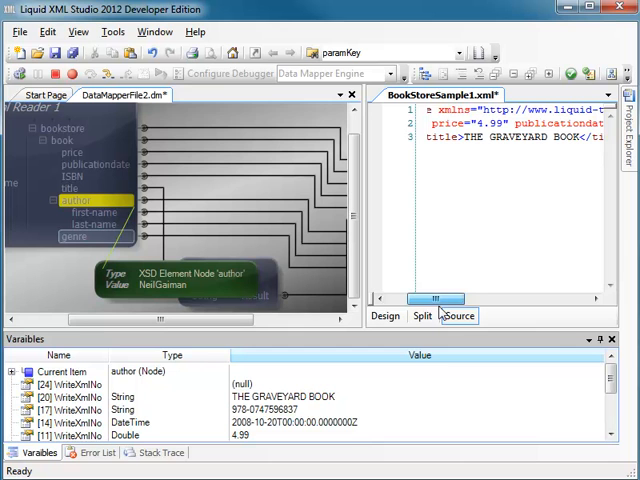
double_click(530, 158)
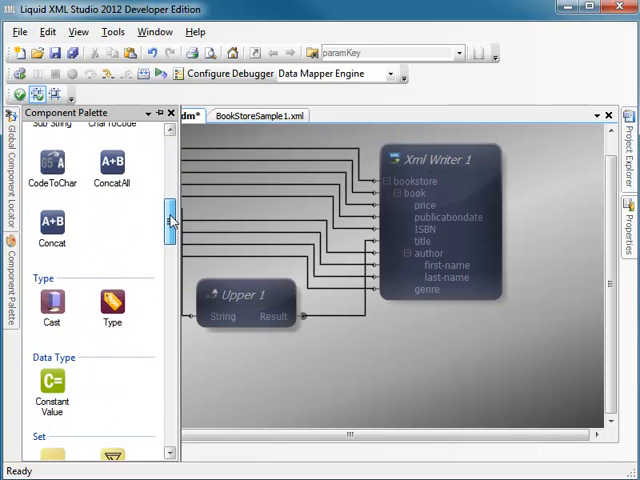
- Scroll the component palette through comparator, date, logic and maths functions to aggregate functions
scroll("down", 3)
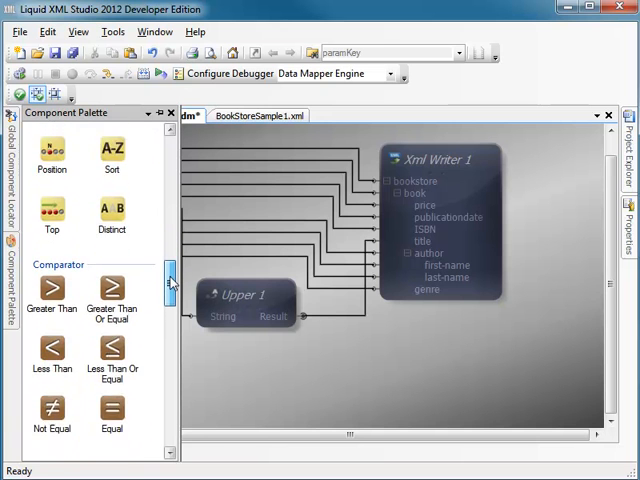
scroll("down", 3)
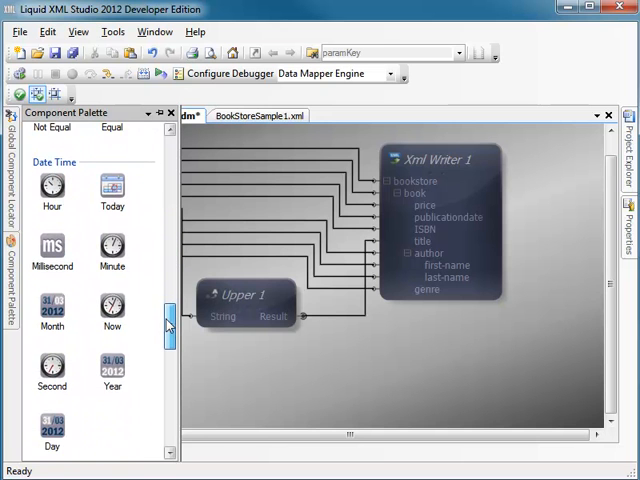
scroll("down", 3)
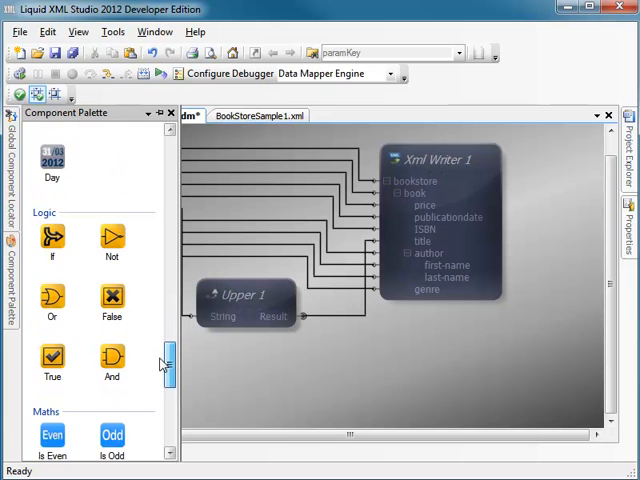
scroll("down", 3)
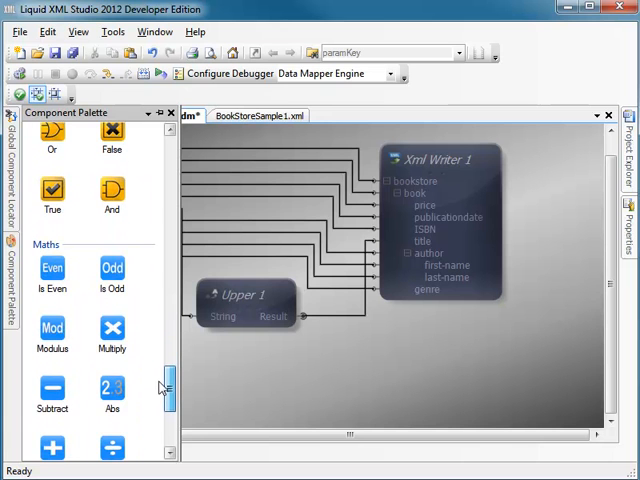
scroll("down", 3)
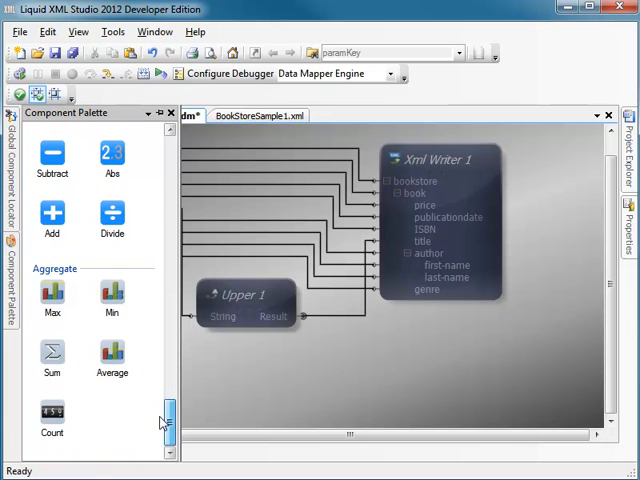